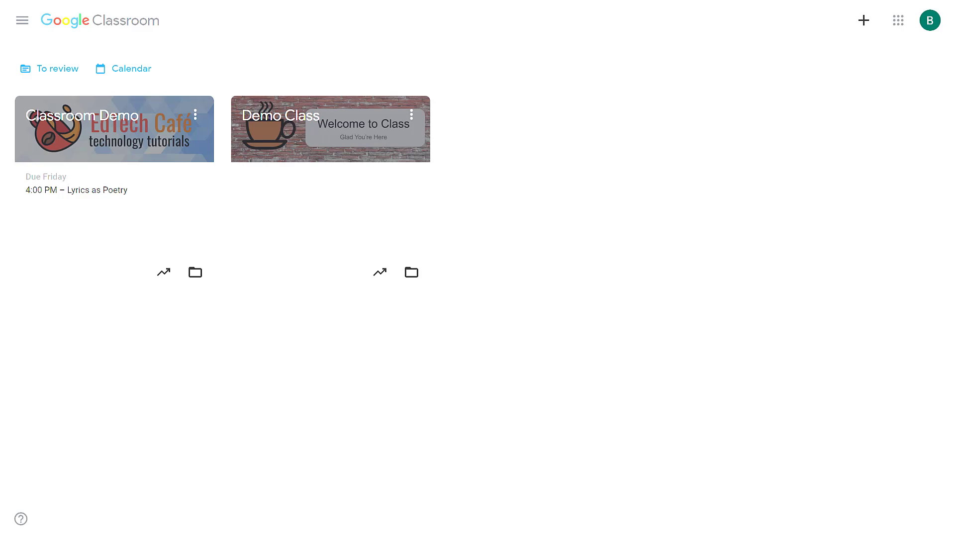
{"action": "mouse_move", "coordinate": [628, 321]}
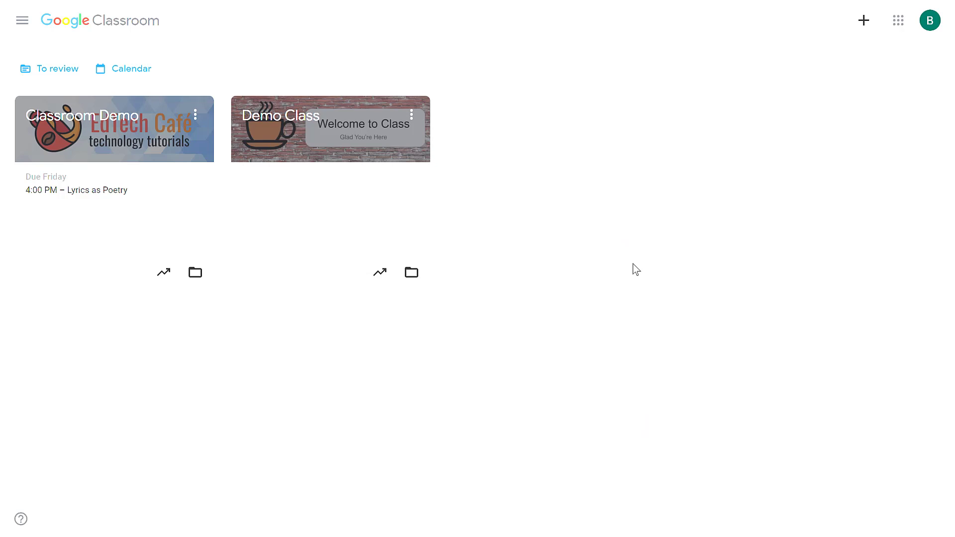
{"action": "mouse_move", "coordinate": [27, 47]}
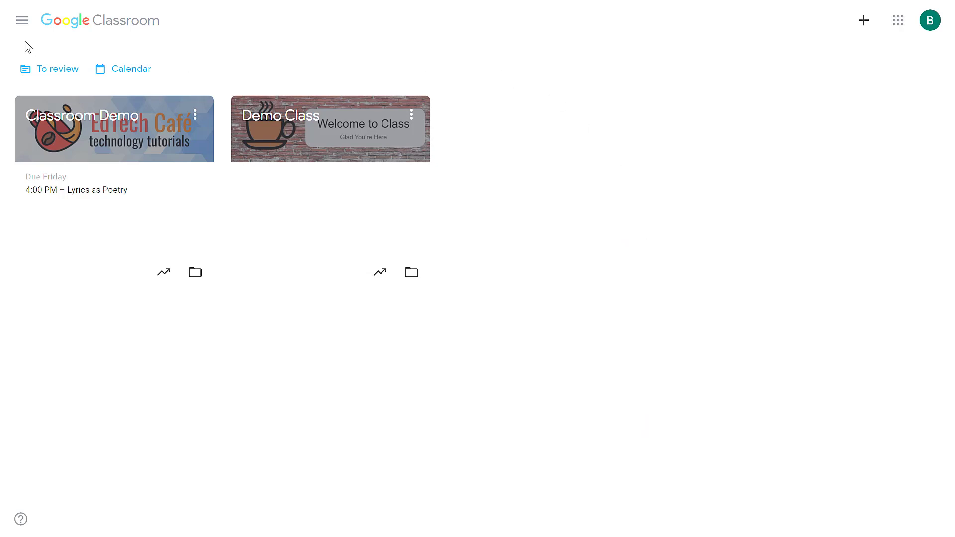
Reach Settings > Notifications and switch off all email notifications, hiding the other options.
{"action": "left_click", "coordinate": [22, 20]}
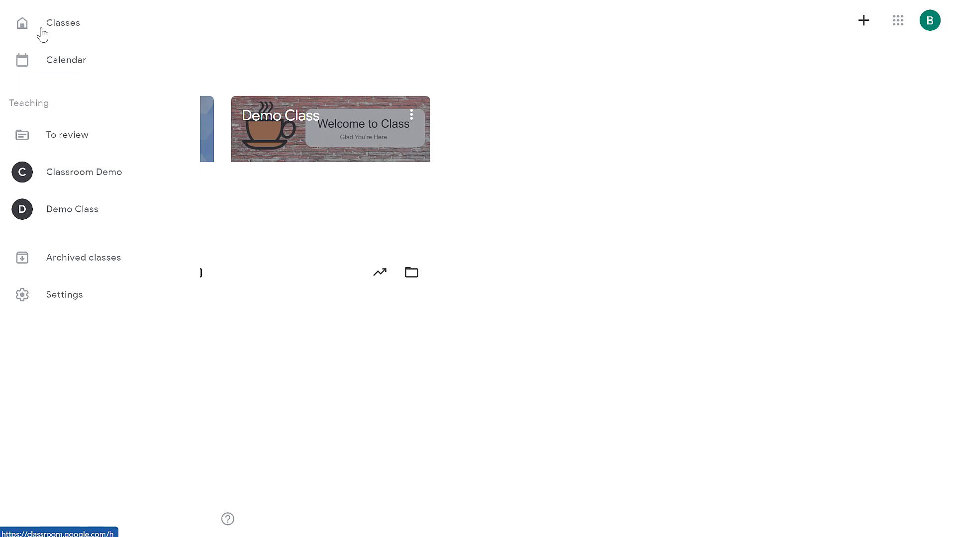
{"action": "left_click", "coordinate": [63, 294]}
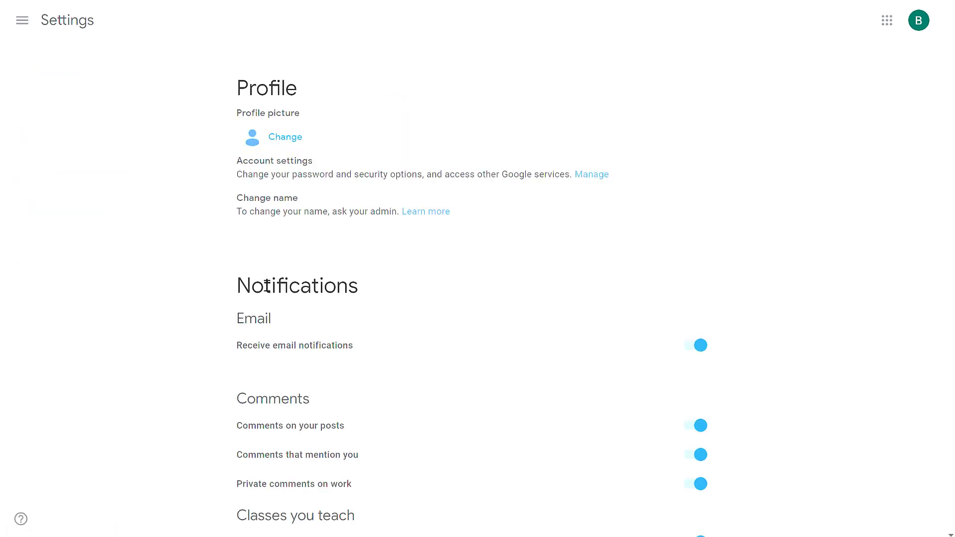
{"action": "mouse_move", "coordinate": [832, 324]}
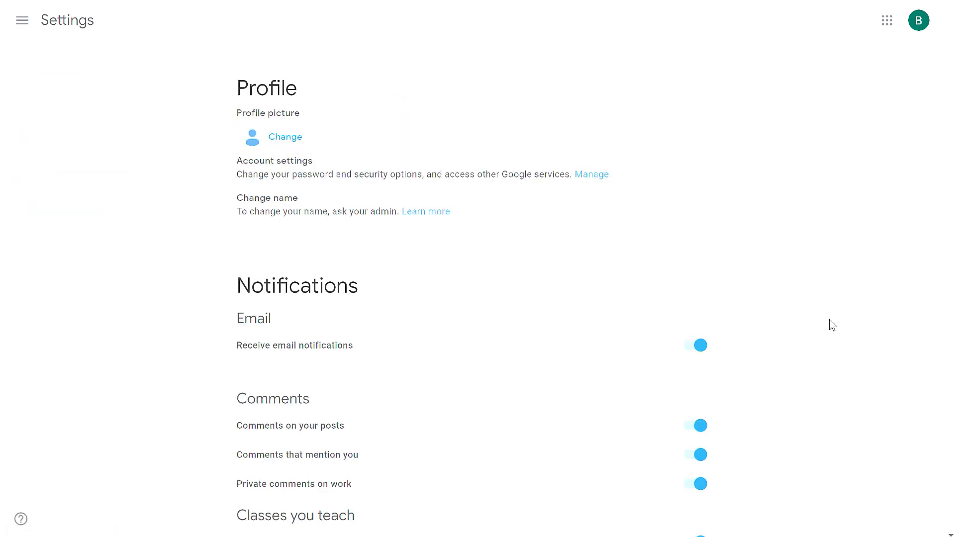
{"action": "scroll", "scroll_direction": "down", "scroll_amount": 3}
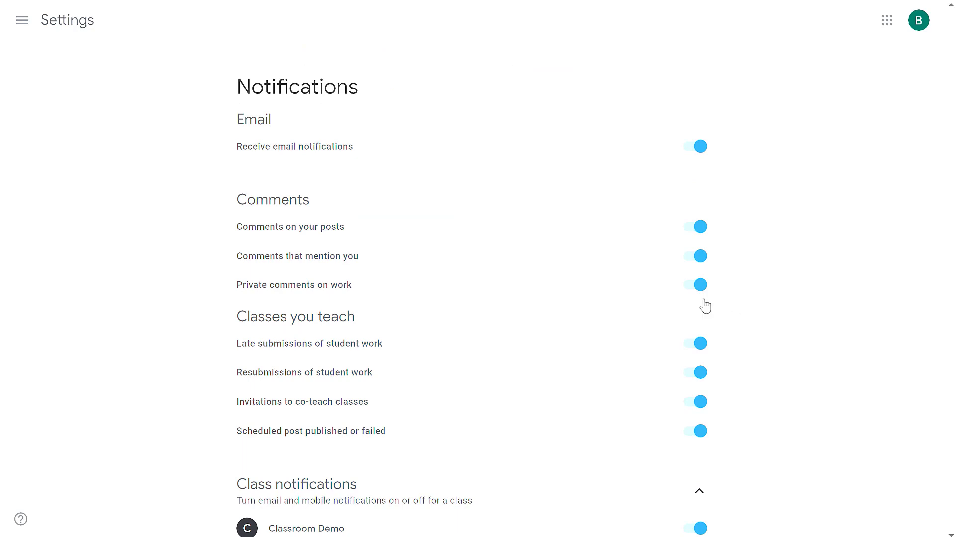
{"action": "left_click", "coordinate": [695, 146]}
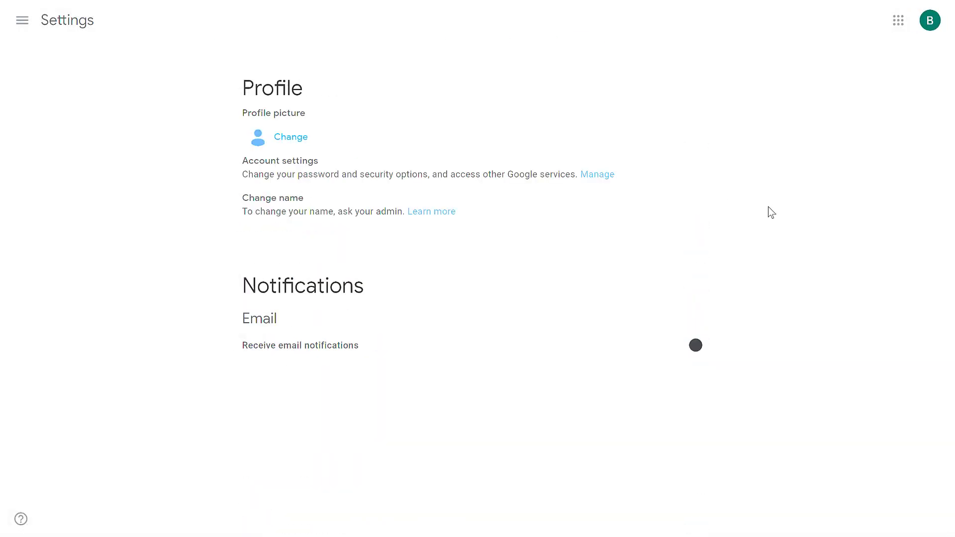
{"action": "mouse_move", "coordinate": [696, 382]}
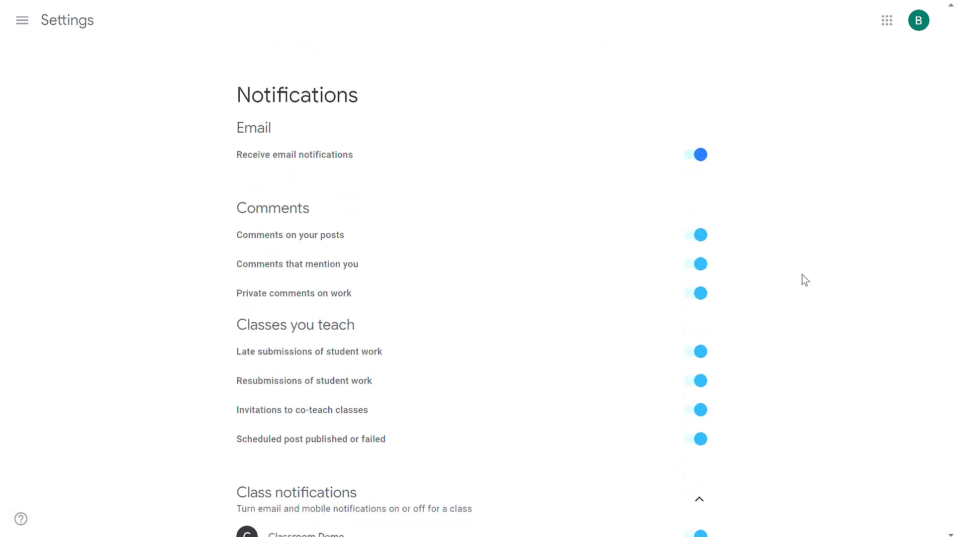
Re-enable email notifications, then switch off comment, late-submission and resubmission alerts.
{"action": "scroll", "scroll_direction": "down", "scroll_amount": 3}
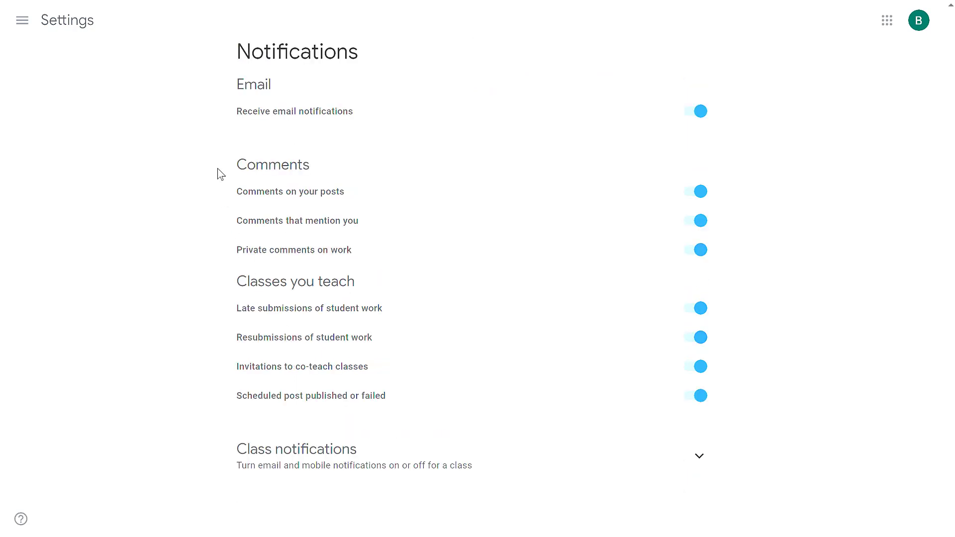
{"action": "mouse_move", "coordinate": [213, 439]}
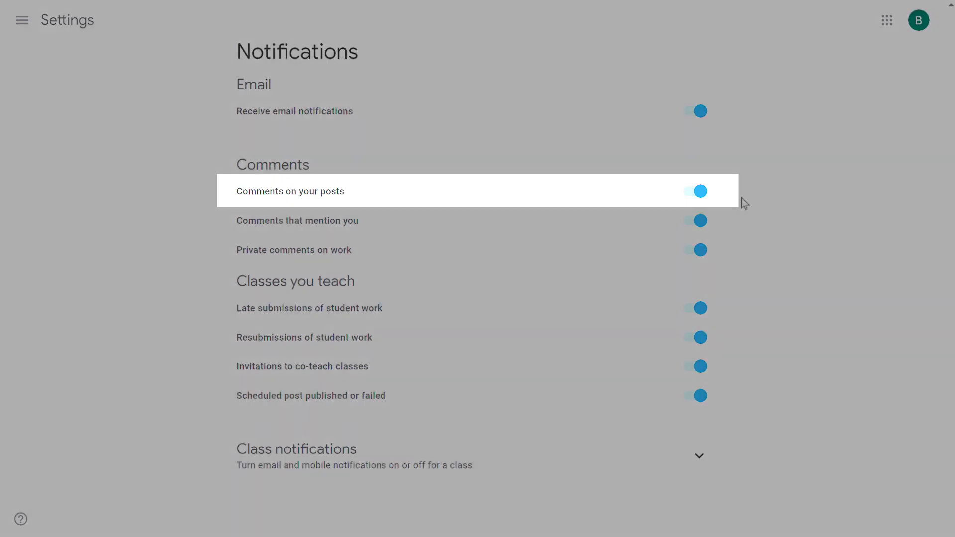
{"action": "left_click", "coordinate": [698, 191]}
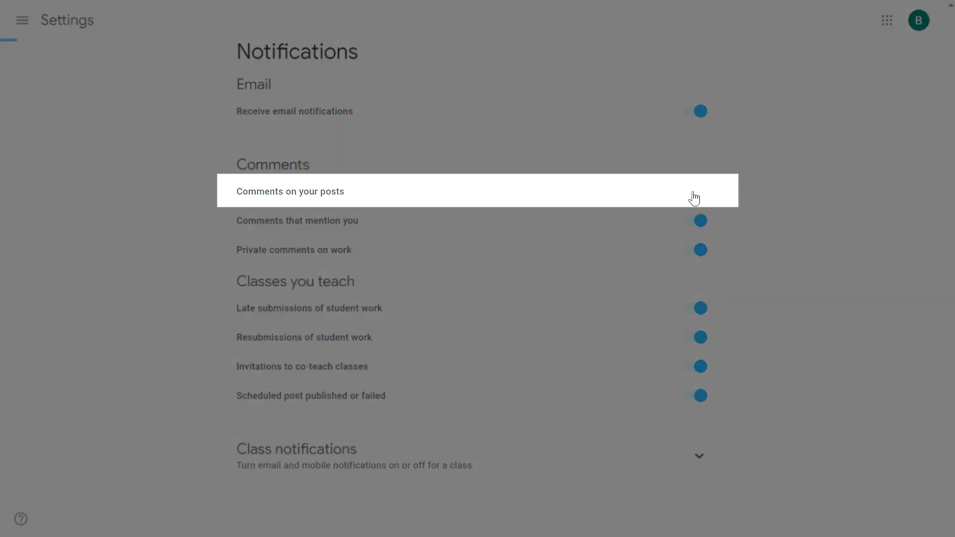
{"action": "left_click", "coordinate": [698, 191]}
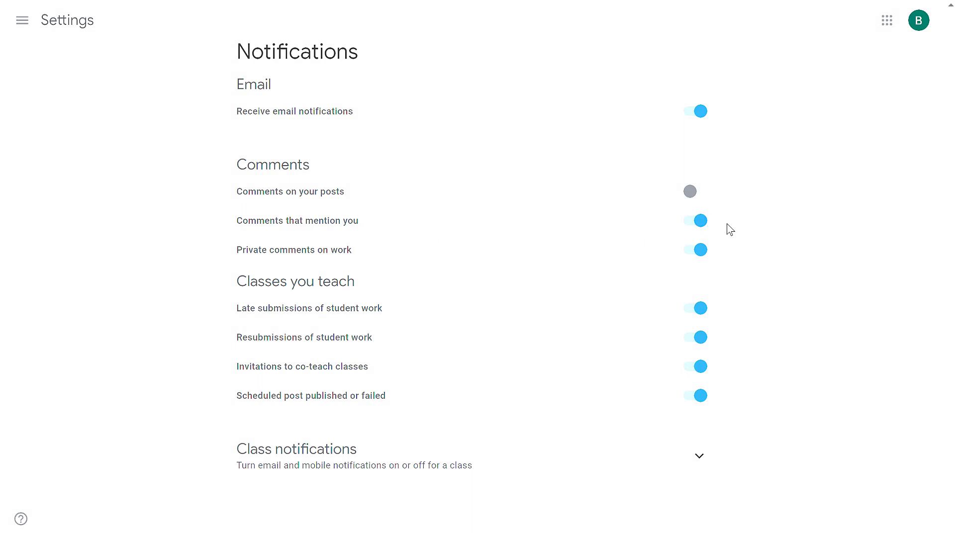
{"action": "mouse_move", "coordinate": [721, 233]}
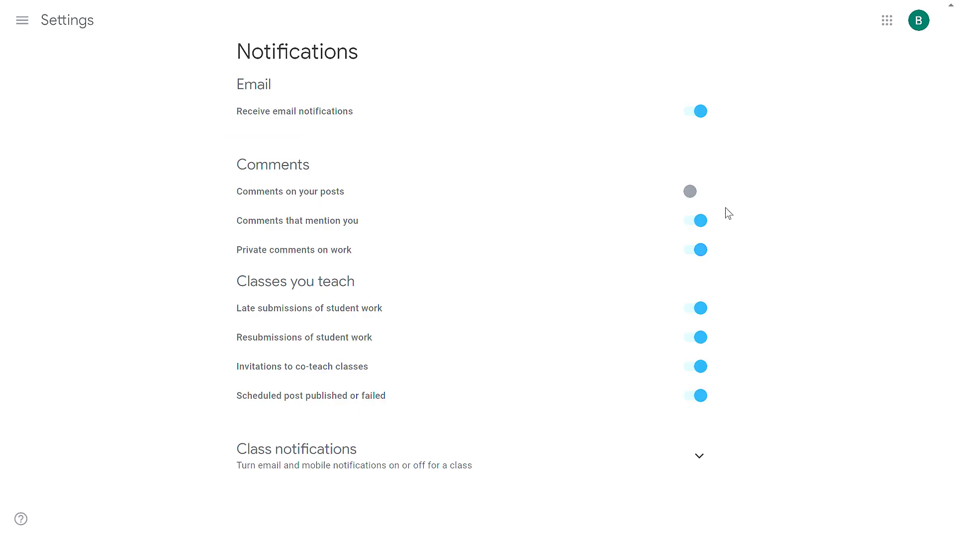
{"action": "mouse_move", "coordinate": [758, 286]}
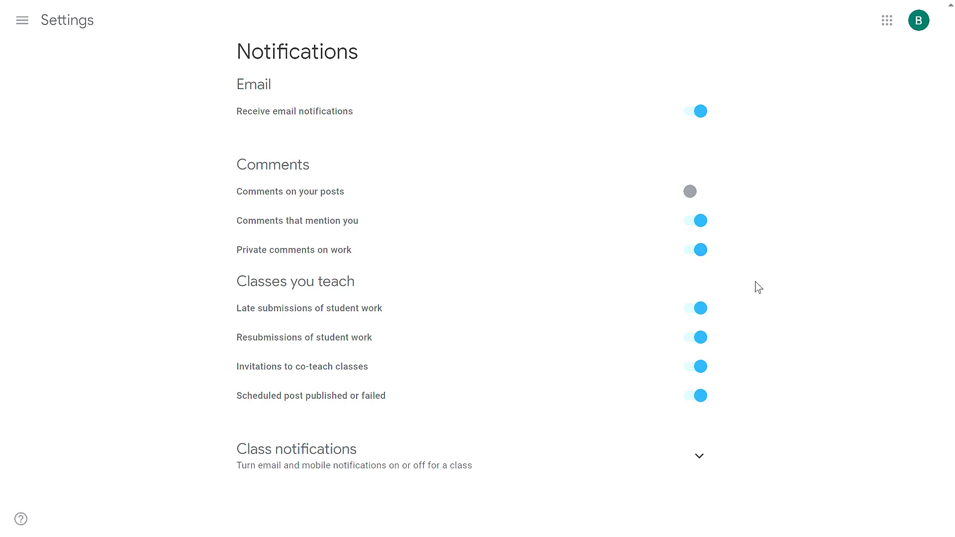
{"action": "mouse_move", "coordinate": [499, 393]}
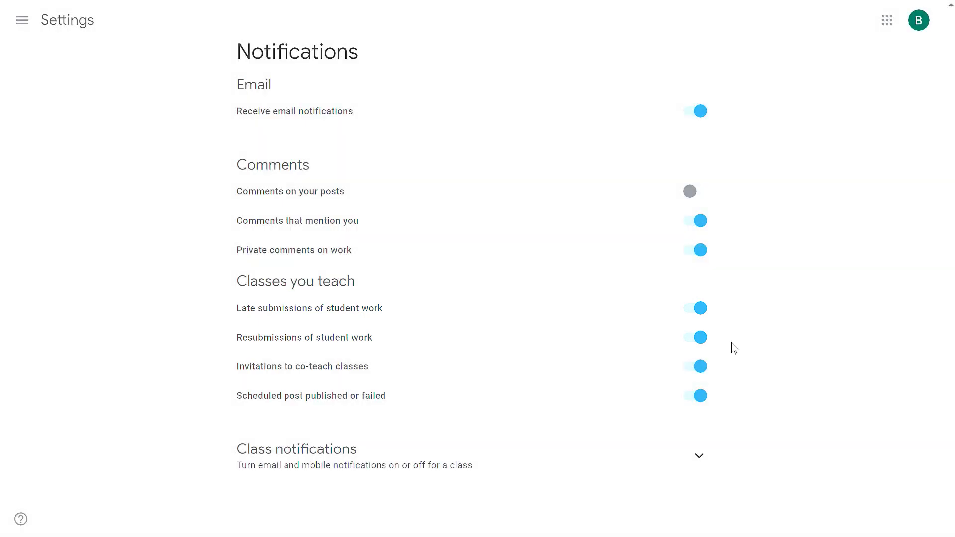
{"action": "mouse_move", "coordinate": [729, 326]}
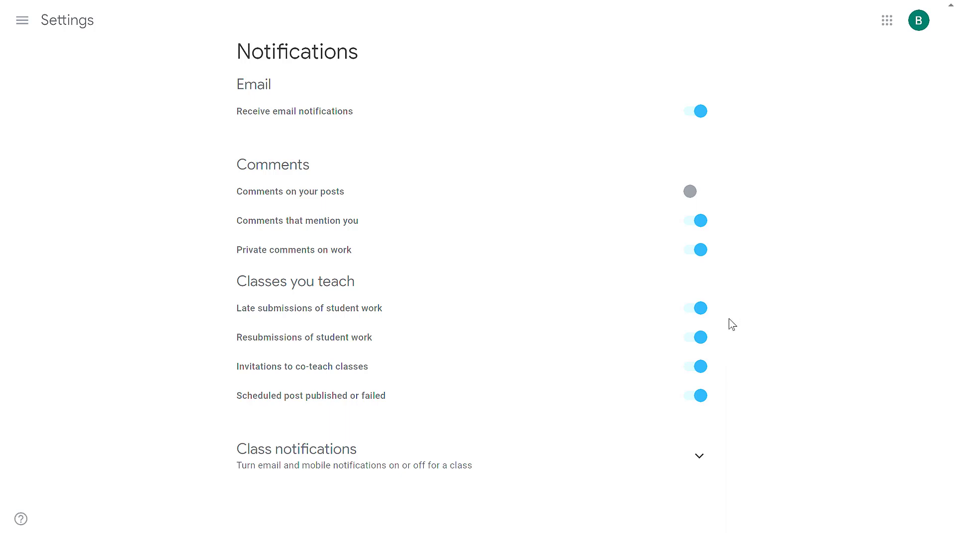
{"action": "left_click", "coordinate": [698, 308]}
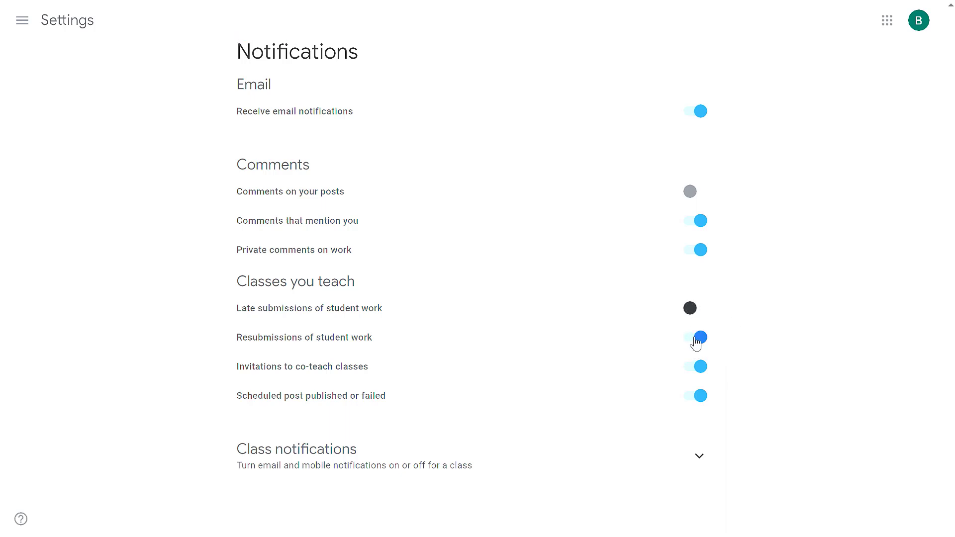
{"action": "left_click", "coordinate": [698, 337]}
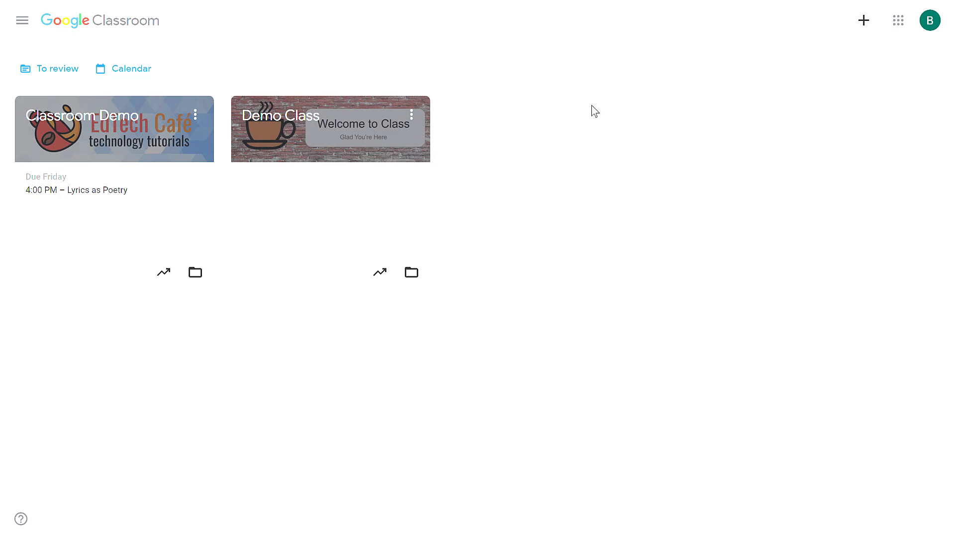
{"action": "mouse_move", "coordinate": [58, 69]}
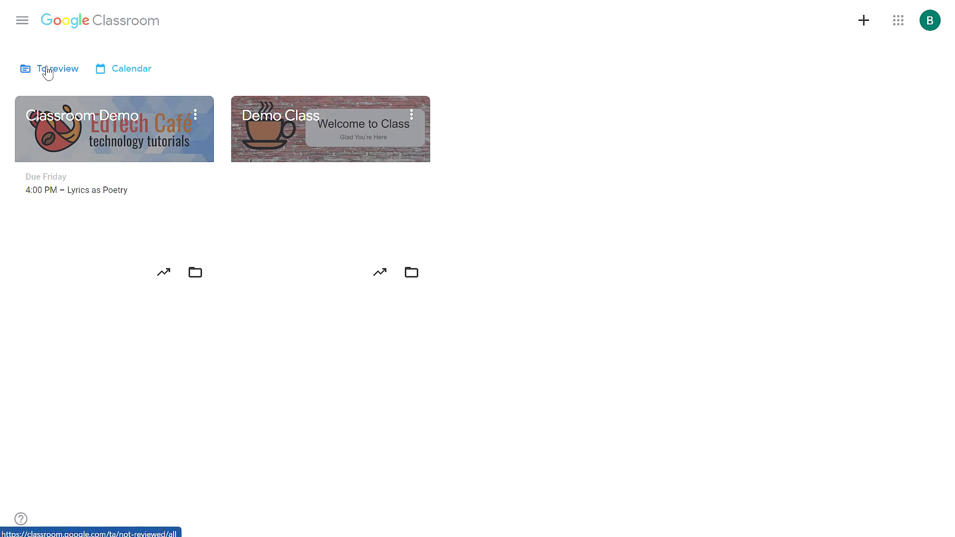
Show the To review list of student work across all classes.
{"action": "left_click", "coordinate": [58, 69]}
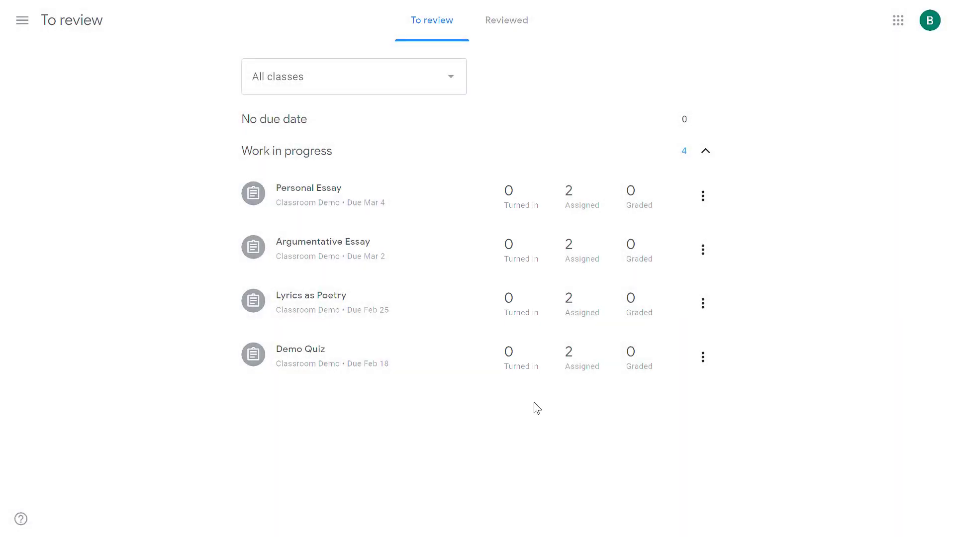
{"action": "mouse_move", "coordinate": [544, 382]}
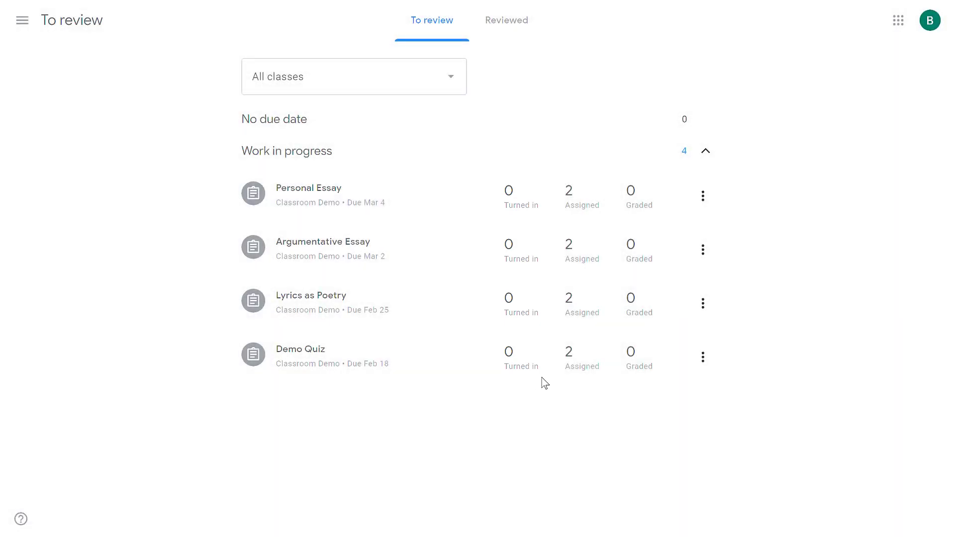
{"action": "mouse_move", "coordinate": [121, 22]}
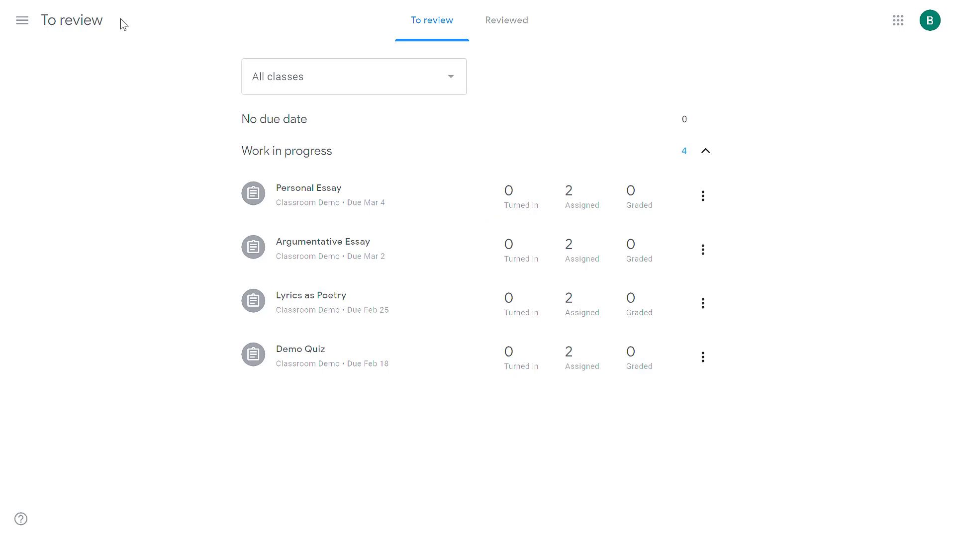
{"action": "mouse_move", "coordinate": [22, 20]}
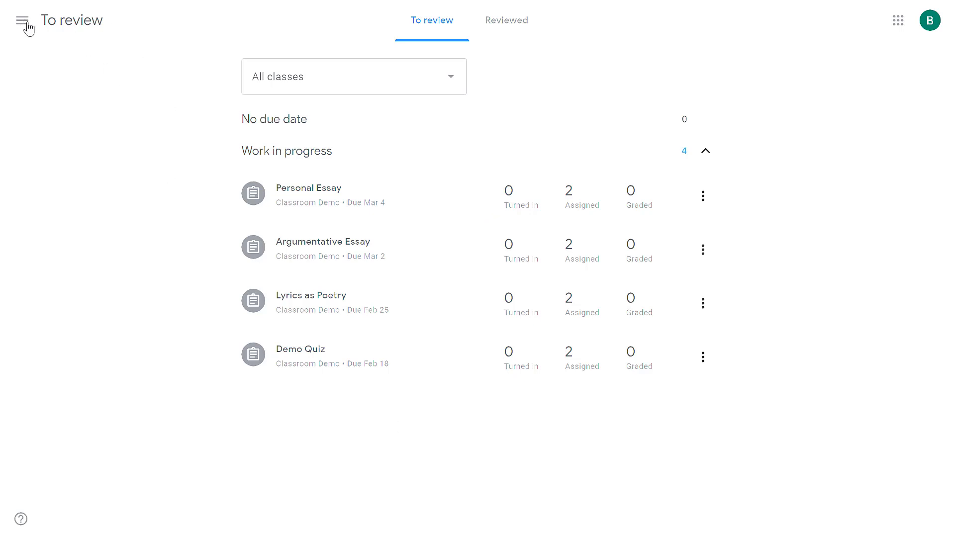
{"action": "left_click", "coordinate": [23, 20]}
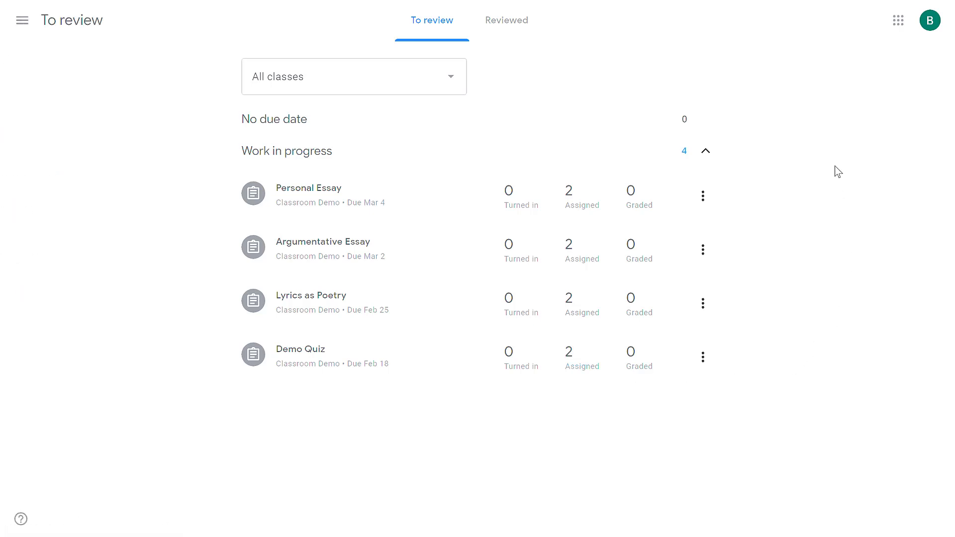
{"action": "mouse_move", "coordinate": [522, 423]}
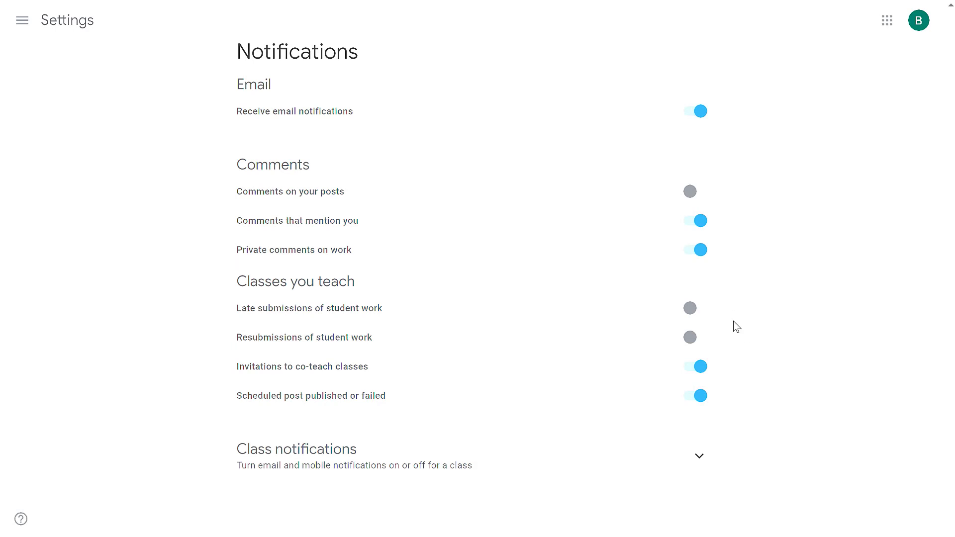
{"action": "mouse_move", "coordinate": [718, 337]}
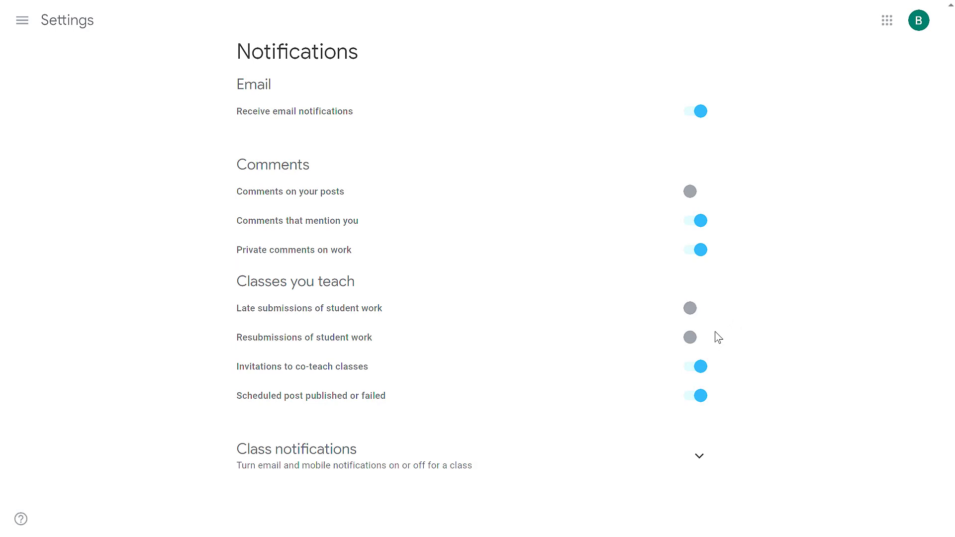
{"action": "mouse_move", "coordinate": [724, 326]}
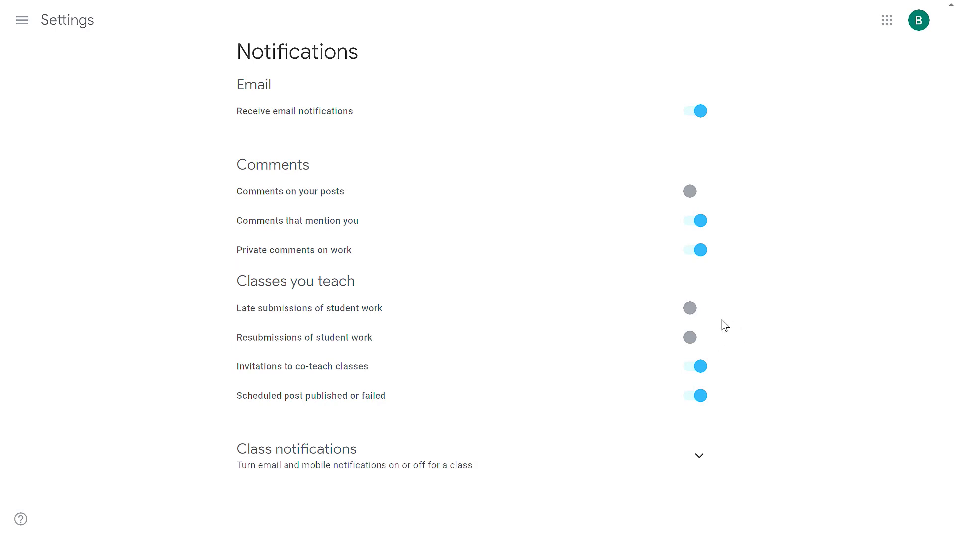
Switch off 'Scheduled post published or failed' alerts under Classes you teach.
{"action": "left_click", "coordinate": [698, 366]}
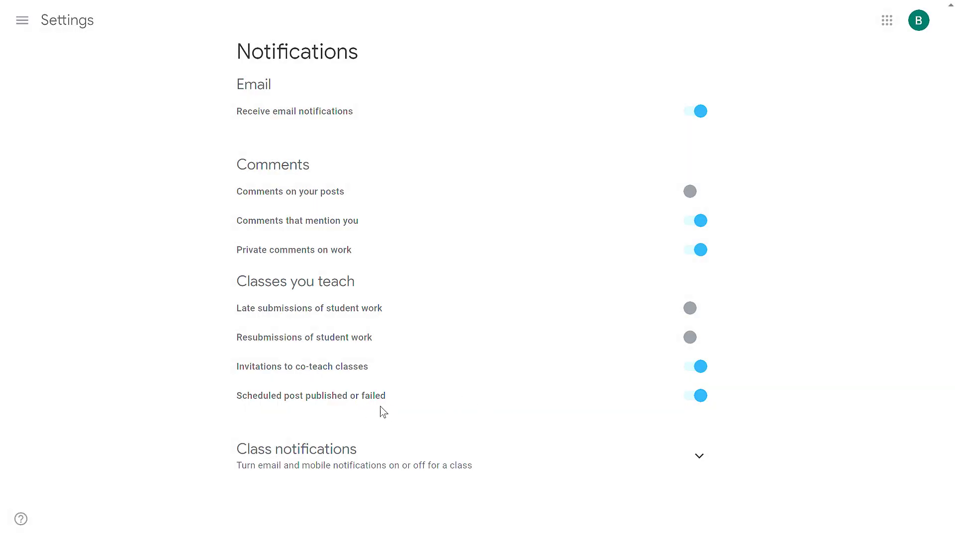
{"action": "left_click", "coordinate": [697, 395]}
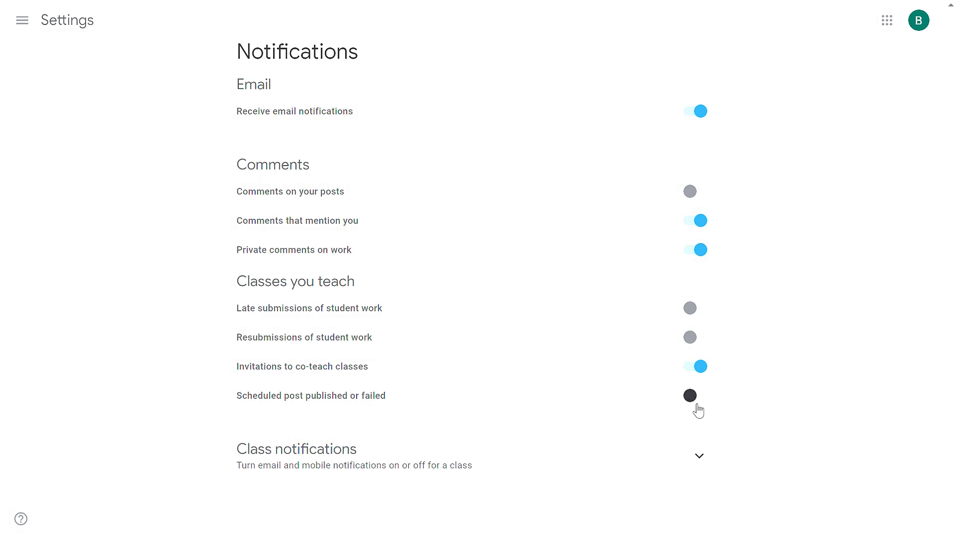
{"action": "left_click", "coordinate": [689, 395]}
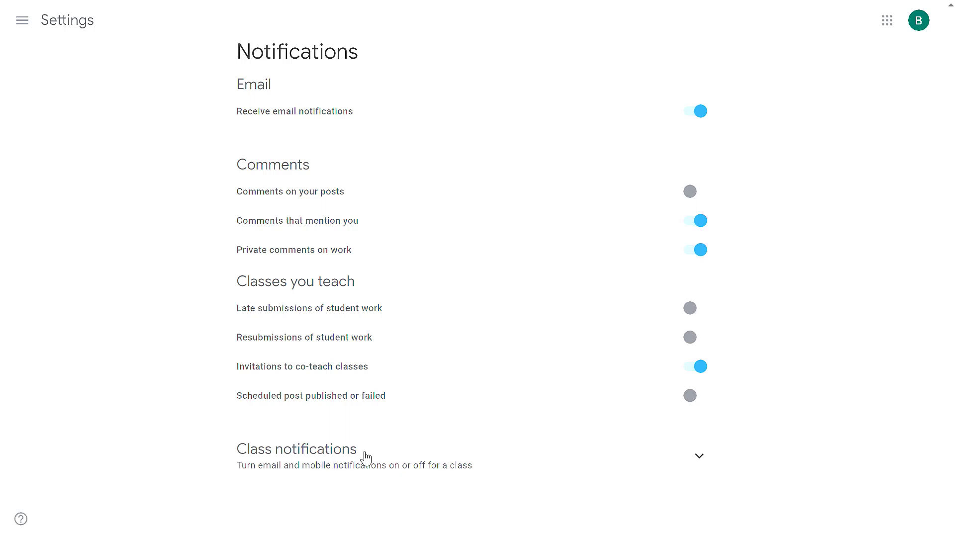
Expand Class notifications to show Classroom Demo and Demo Class both still on.
{"action": "left_click", "coordinate": [698, 457]}
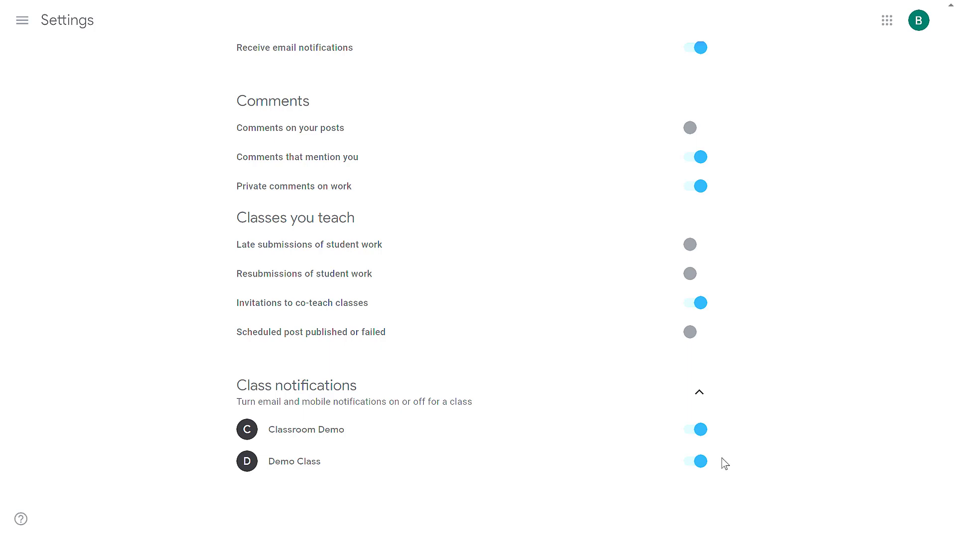
{"action": "mouse_move", "coordinate": [722, 464]}
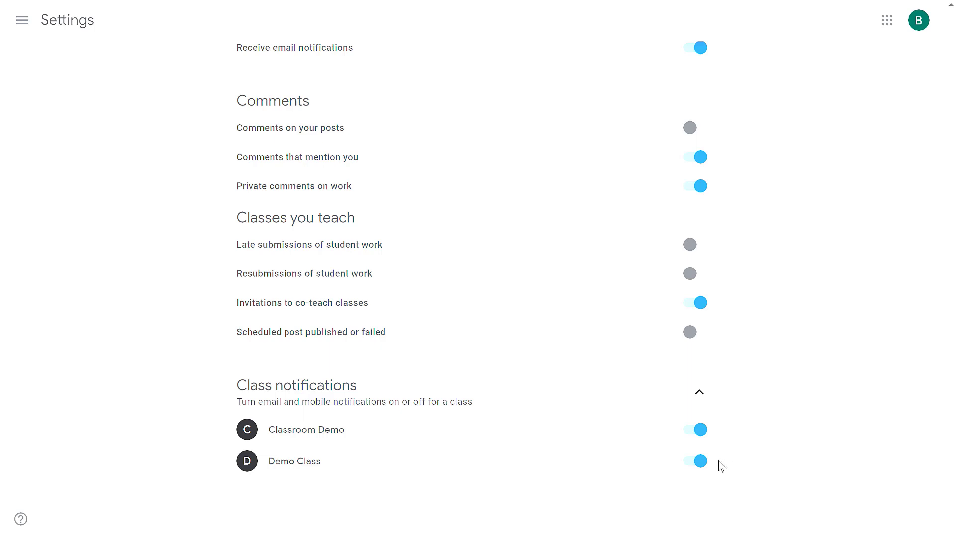
{"action": "mouse_move", "coordinate": [724, 467]}
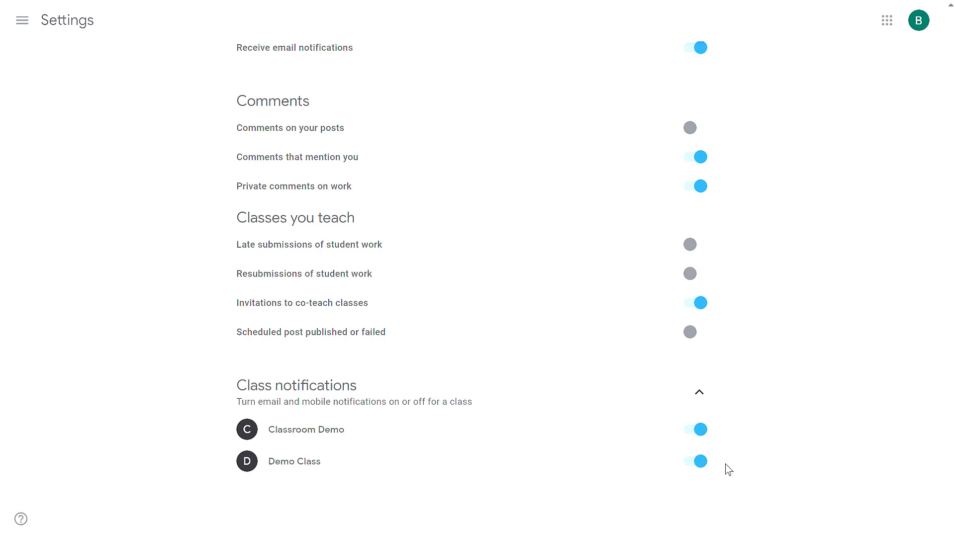
{"action": "mouse_move", "coordinate": [733, 467]}
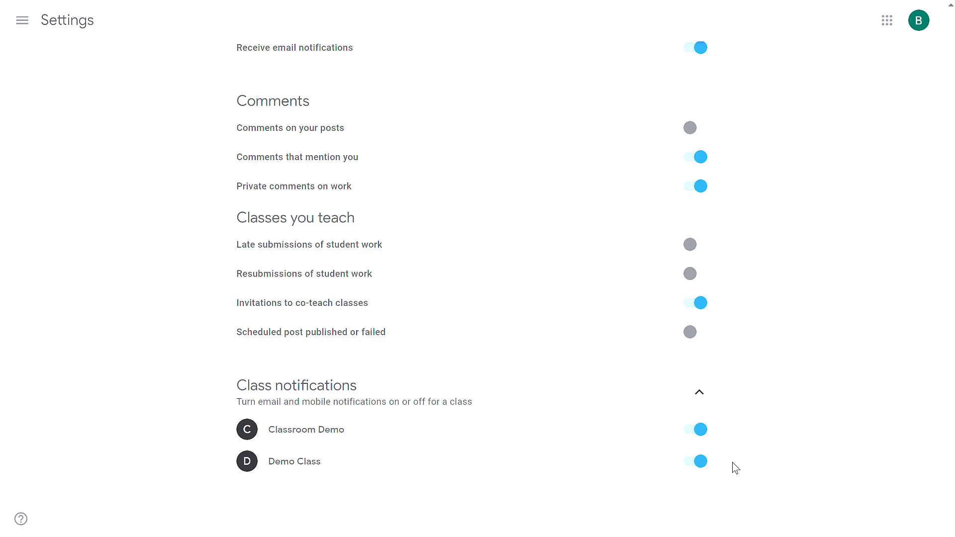
{"action": "mouse_move", "coordinate": [742, 483]}
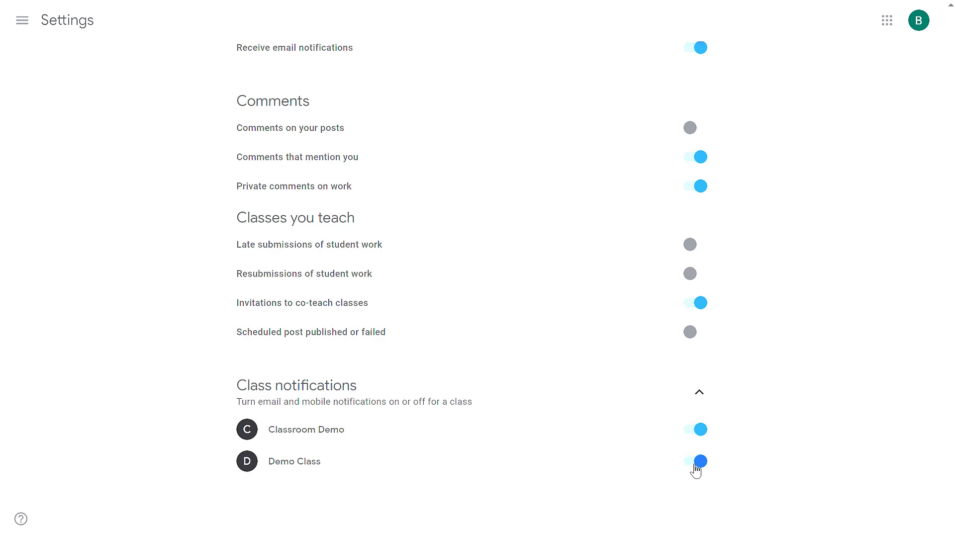
{"action": "scroll", "scroll_direction": "up", "scroll_amount": 3}
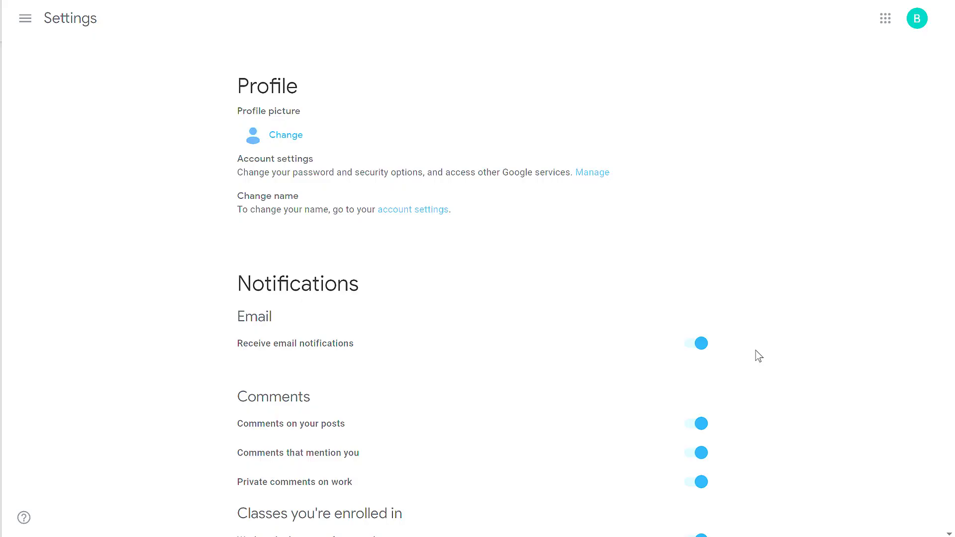
On the student account, switch off 'Work and other posts from teachers' alerts.
{"action": "scroll", "scroll_direction": "down", "scroll_amount": 3}
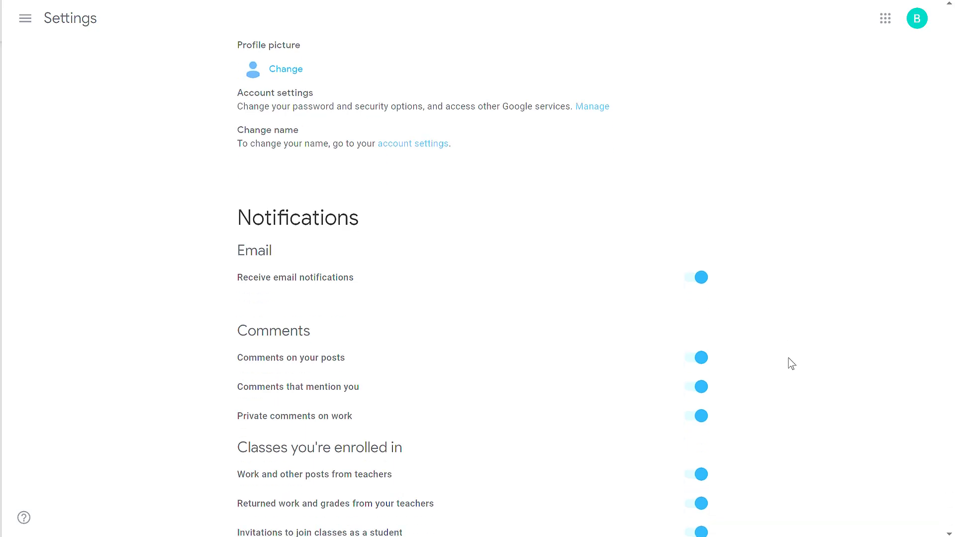
{"action": "scroll", "scroll_direction": "down", "scroll_amount": 3}
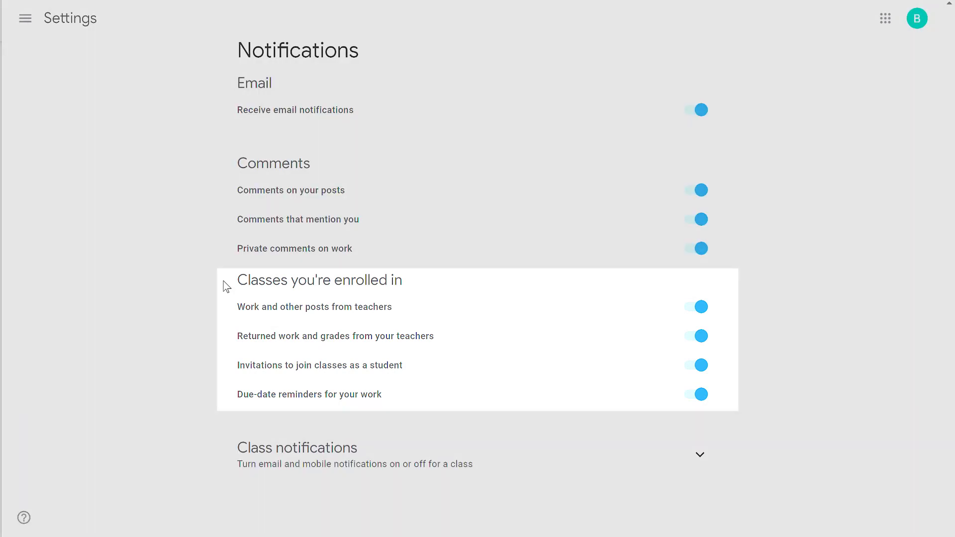
{"action": "mouse_move", "coordinate": [779, 304]}
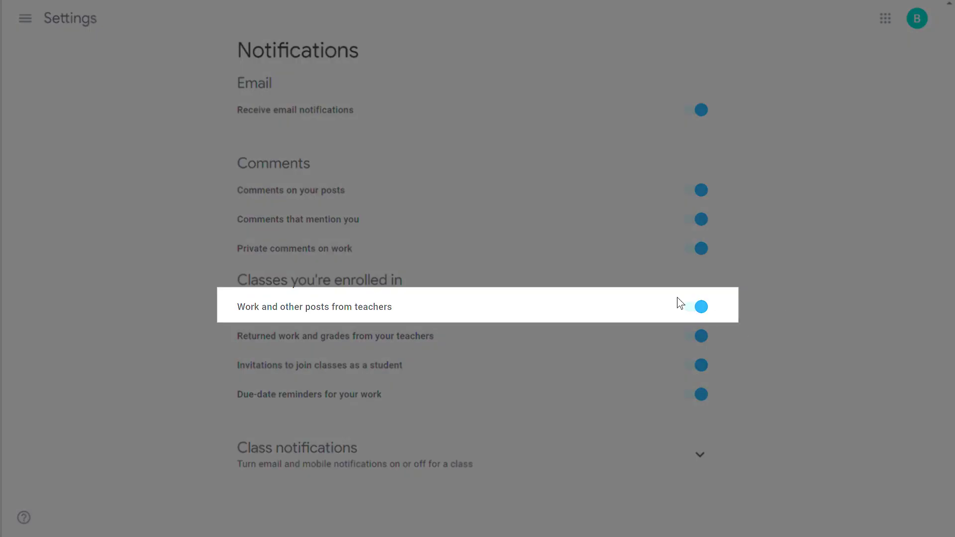
{"action": "left_click", "coordinate": [698, 306]}
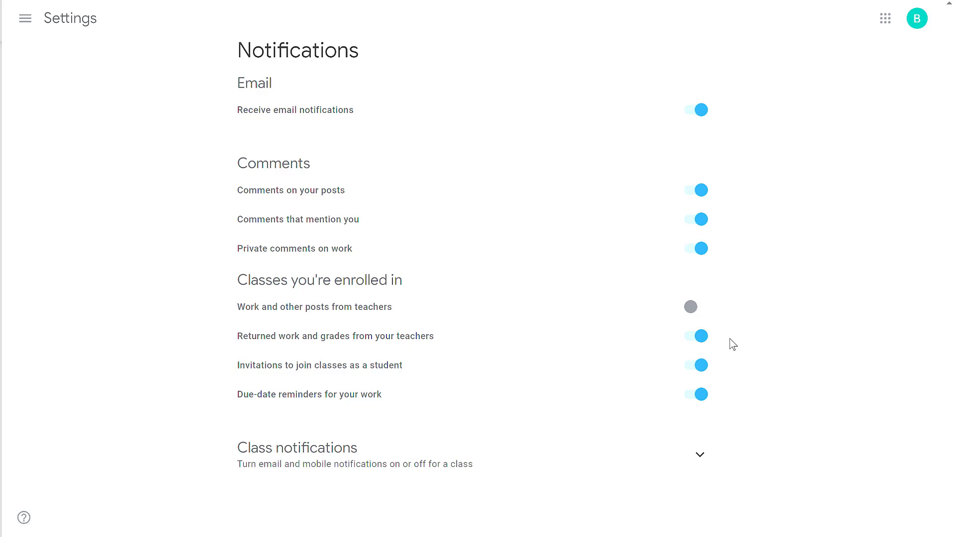
{"action": "mouse_move", "coordinate": [738, 380]}
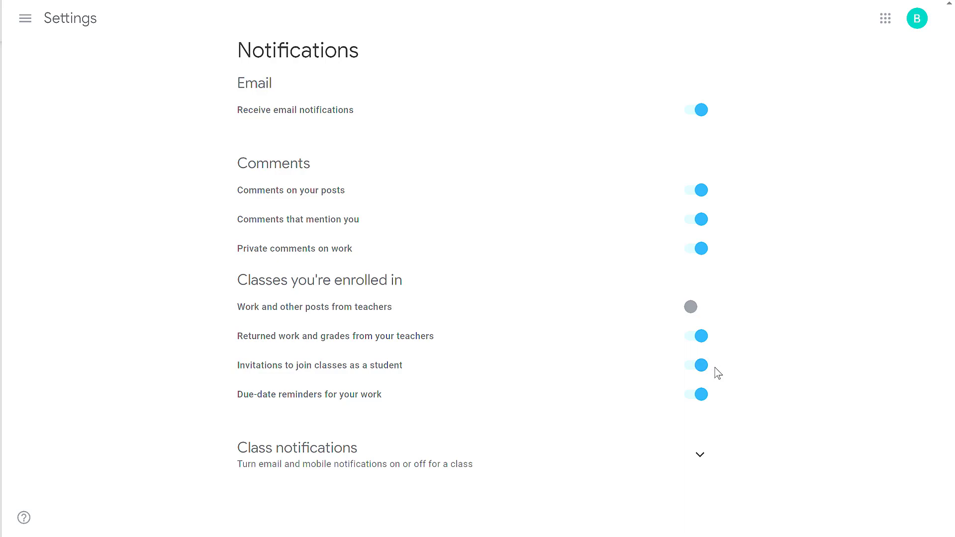
{"action": "mouse_move", "coordinate": [735, 402]}
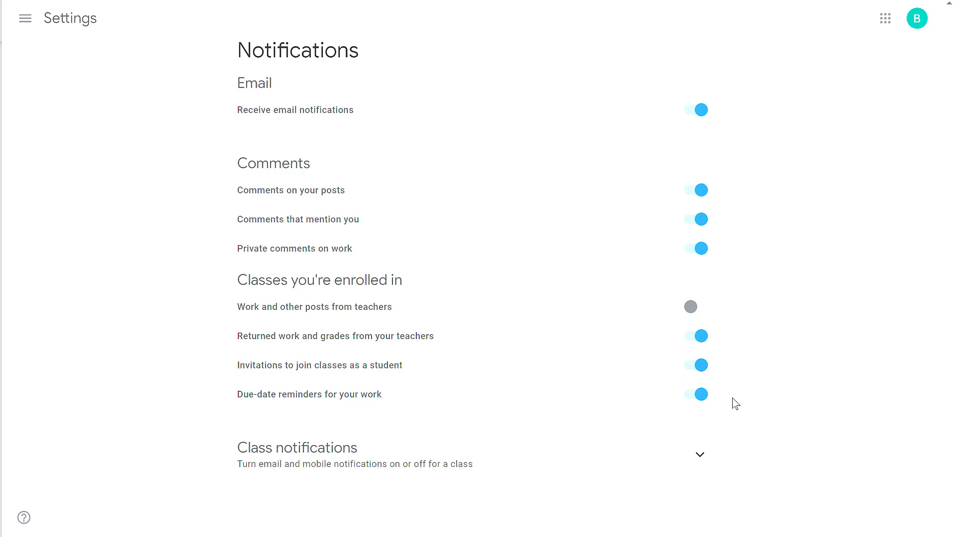
{"action": "mouse_move", "coordinate": [728, 401]}
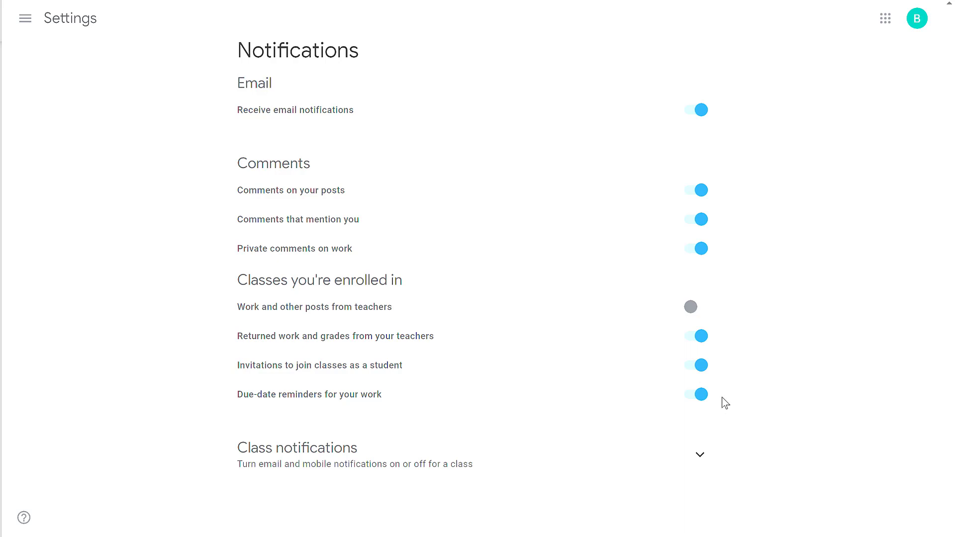
{"action": "mouse_move", "coordinate": [731, 387]}
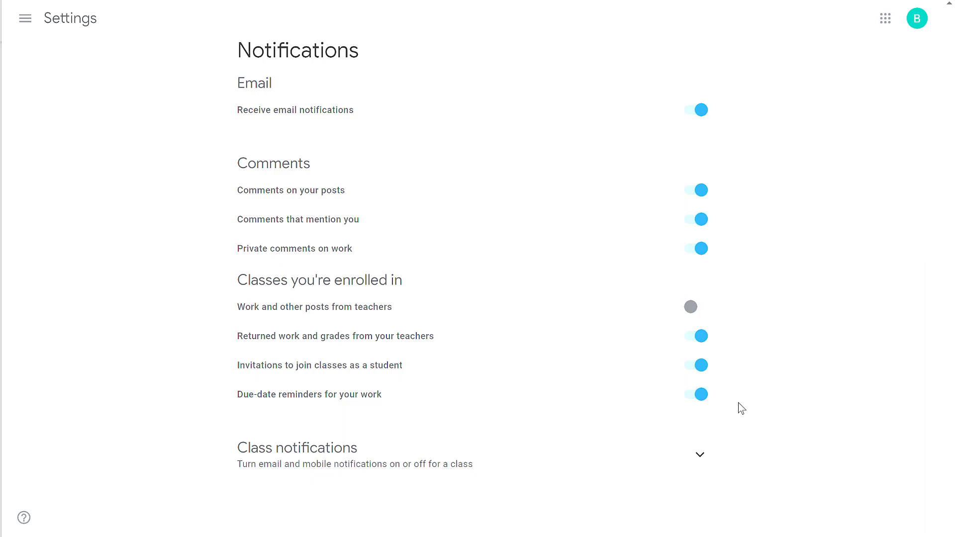
{"action": "mouse_move", "coordinate": [748, 399]}
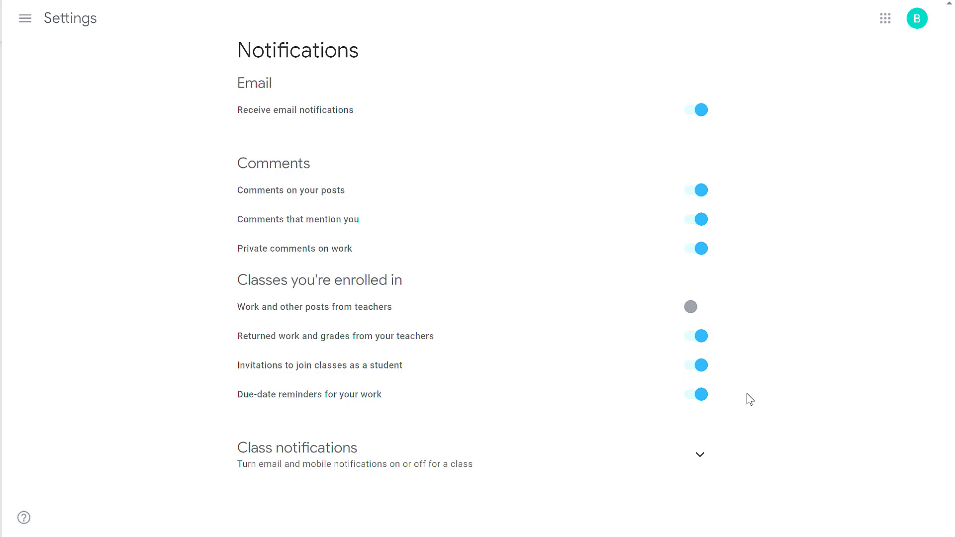
Expand the student's Class notifications showing Classroom Demo and Demo Class switched on.
{"action": "left_click", "coordinate": [699, 454]}
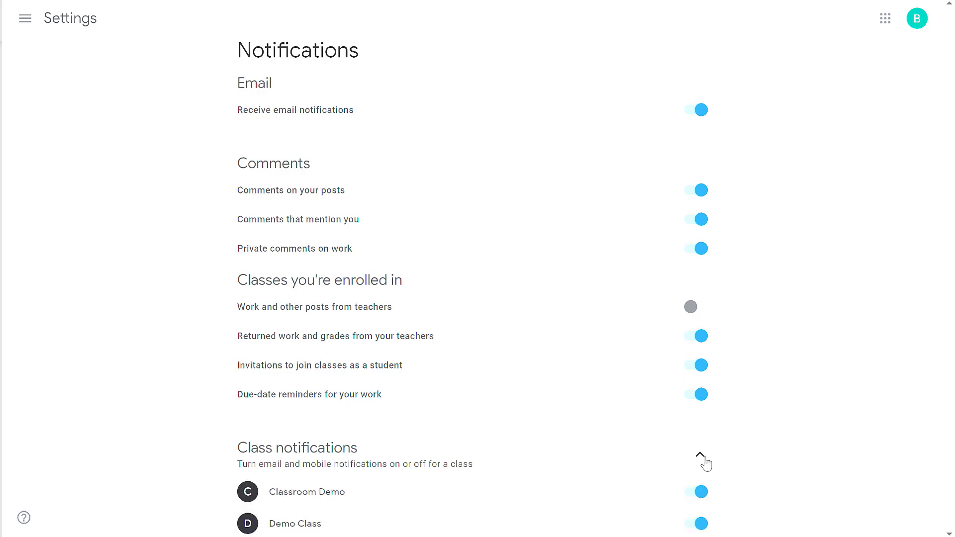
{"action": "scroll", "scroll_direction": "down", "scroll_amount": 3}
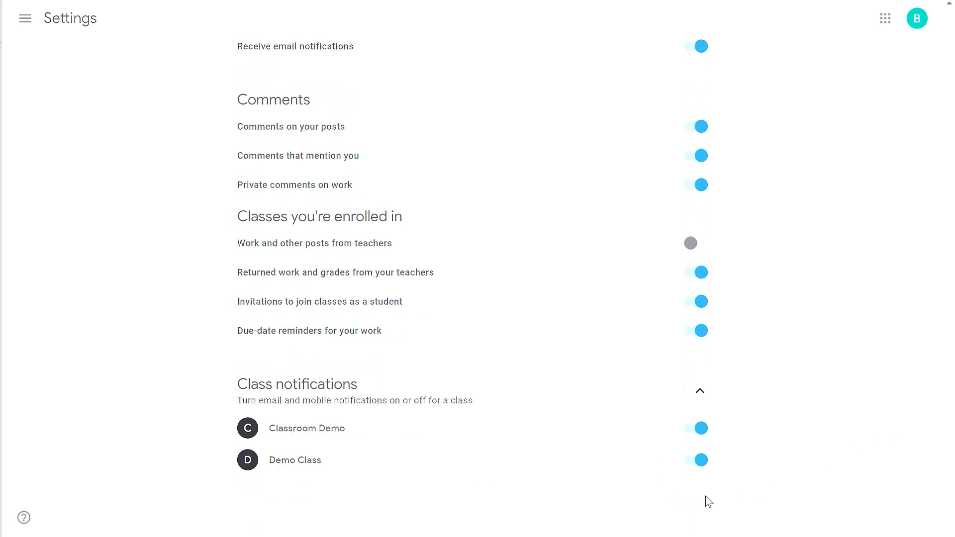
{"action": "mouse_move", "coordinate": [708, 494]}
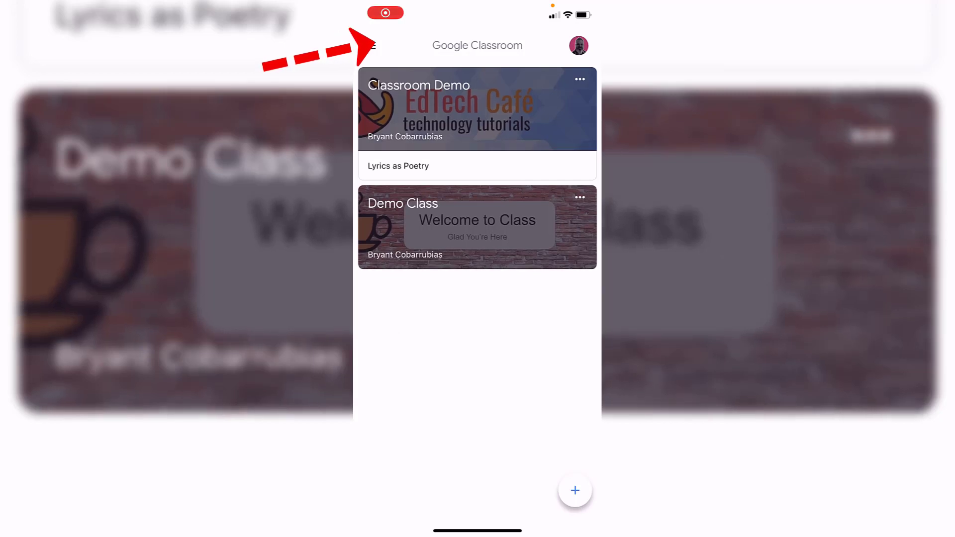
Bring up the iOS app's Notifications screen and look through comment, enrolled-class and teaching toggles.
{"action": "left_click", "coordinate": [371, 44]}
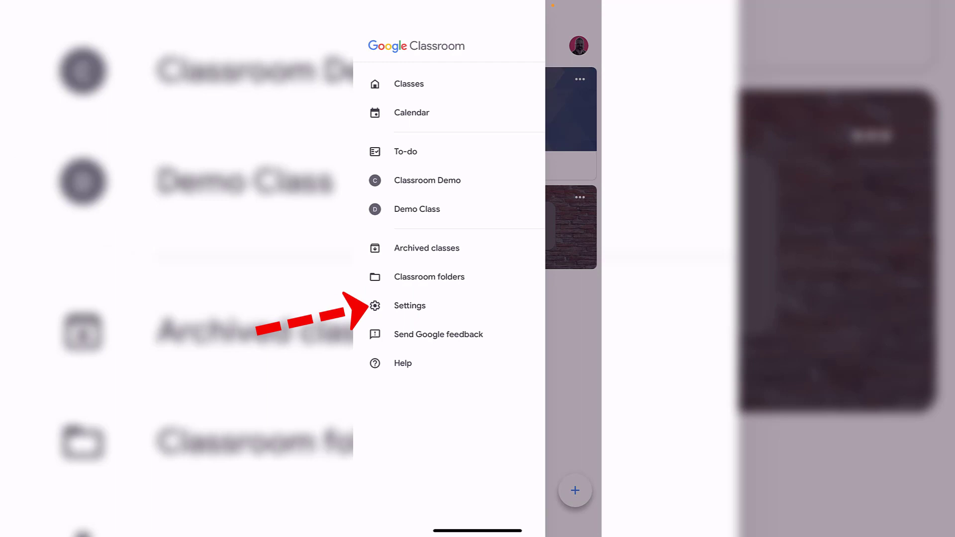
{"action": "left_click", "coordinate": [409, 305]}
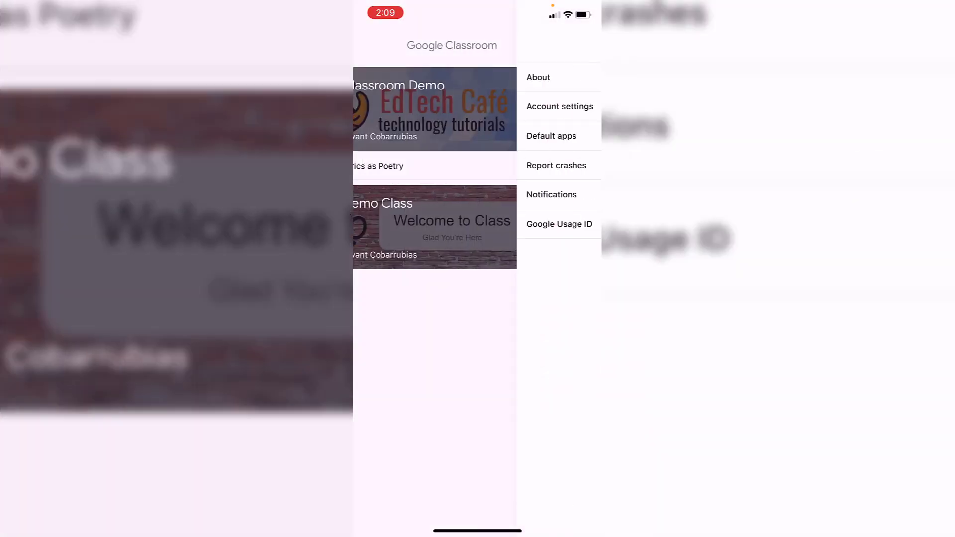
{"action": "left_click", "coordinate": [577, 165]}
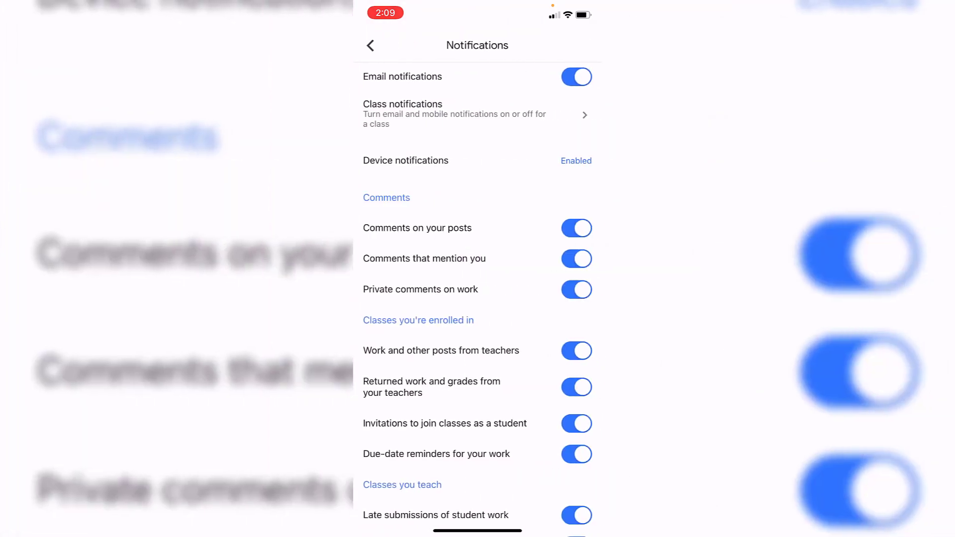
{"action": "scroll", "scroll_direction": "down", "scroll_amount": 3}
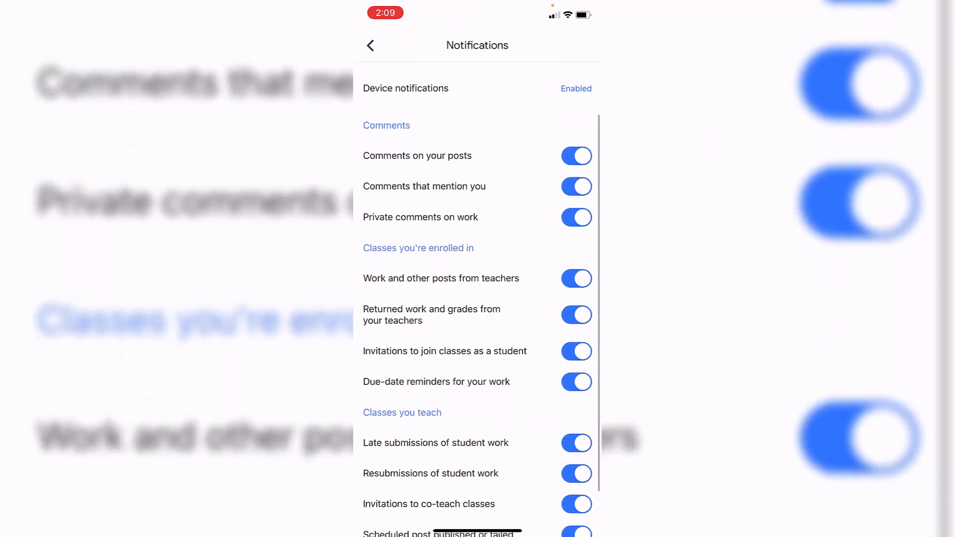
{"action": "scroll", "scroll_direction": "up", "scroll_amount": 3}
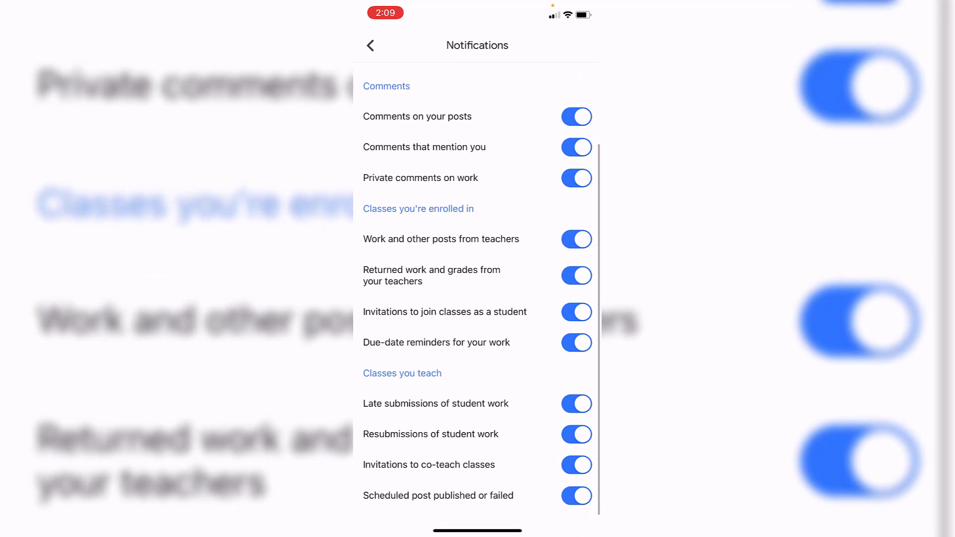